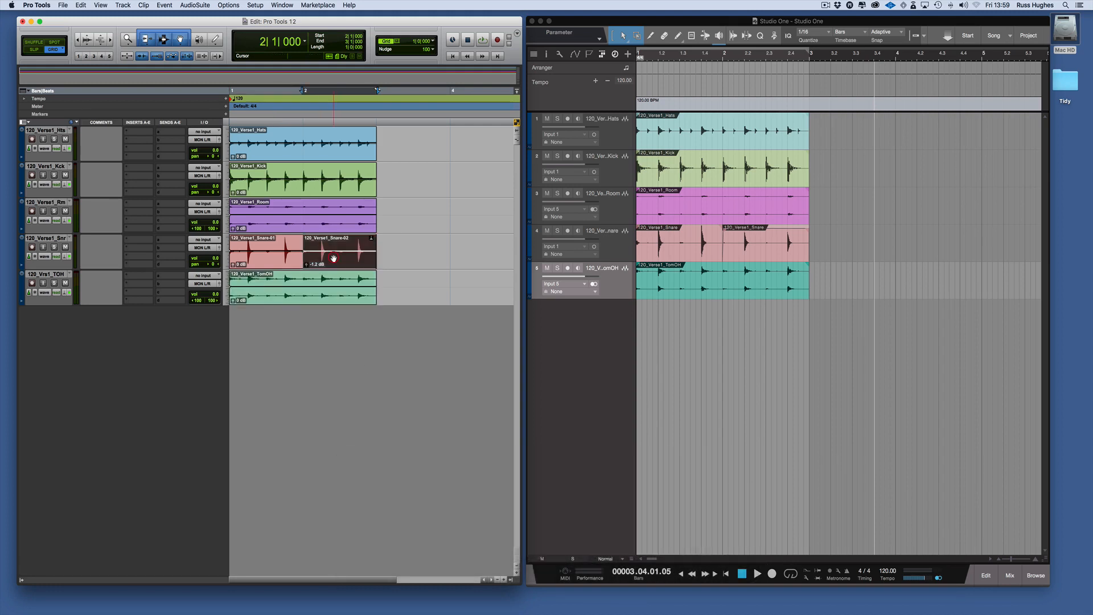
Step: Show the AudioSuite menu's Reverb submenu listing the available reverb plug-ins
{"action": "left_click", "coordinate": [194, 4]}
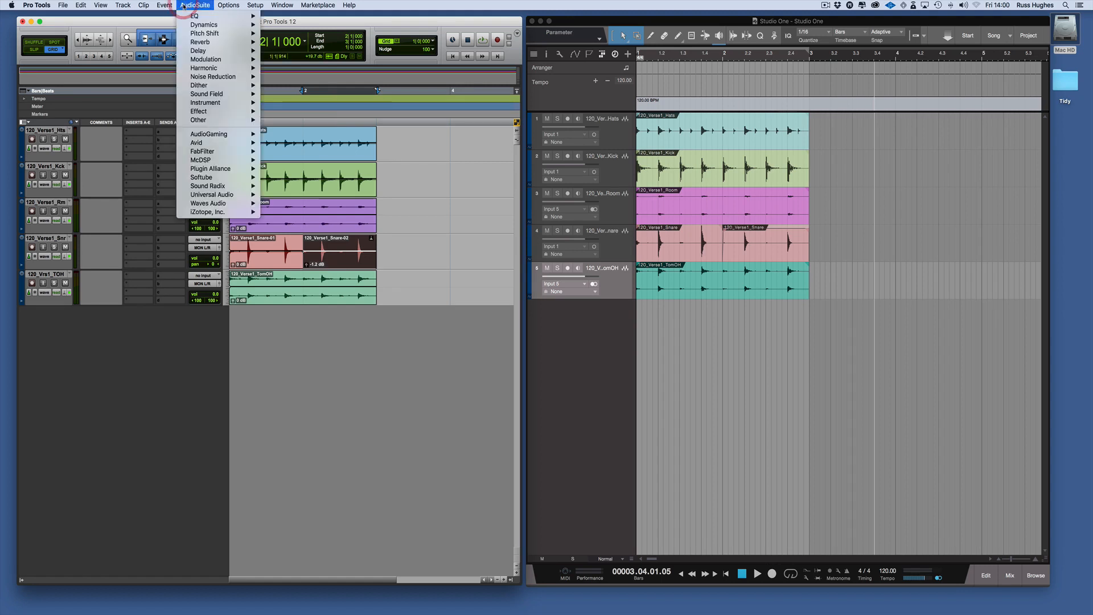
{"action": "left_click", "coordinate": [200, 41]}
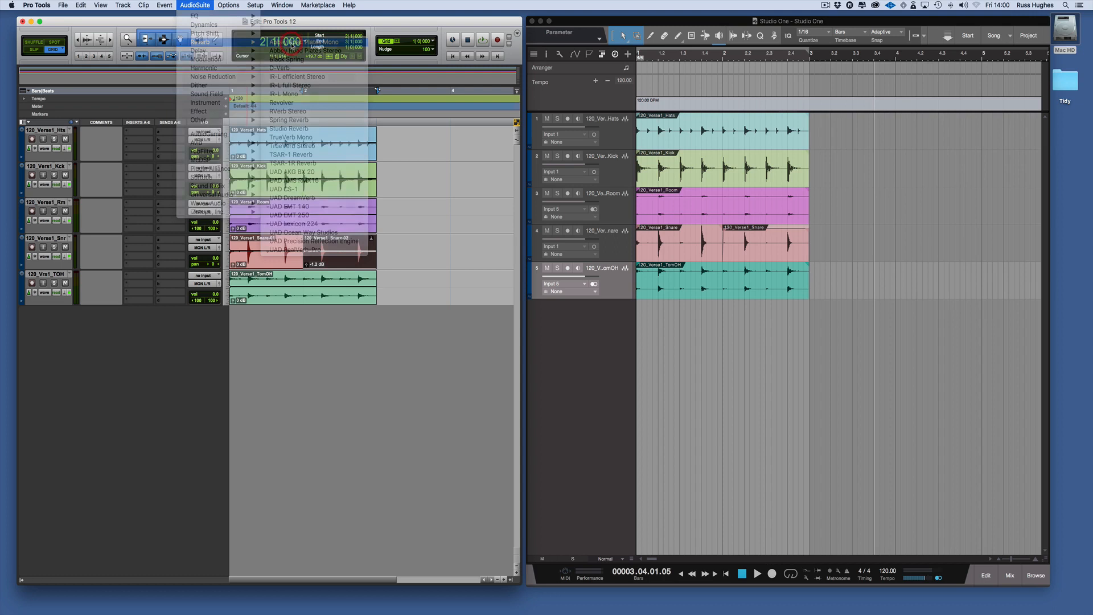
Step: Render Abbey Road Plates Mono with the Snare > Short Snare 1 preset onto the clip after previewing
{"action": "left_click", "coordinate": [293, 42]}
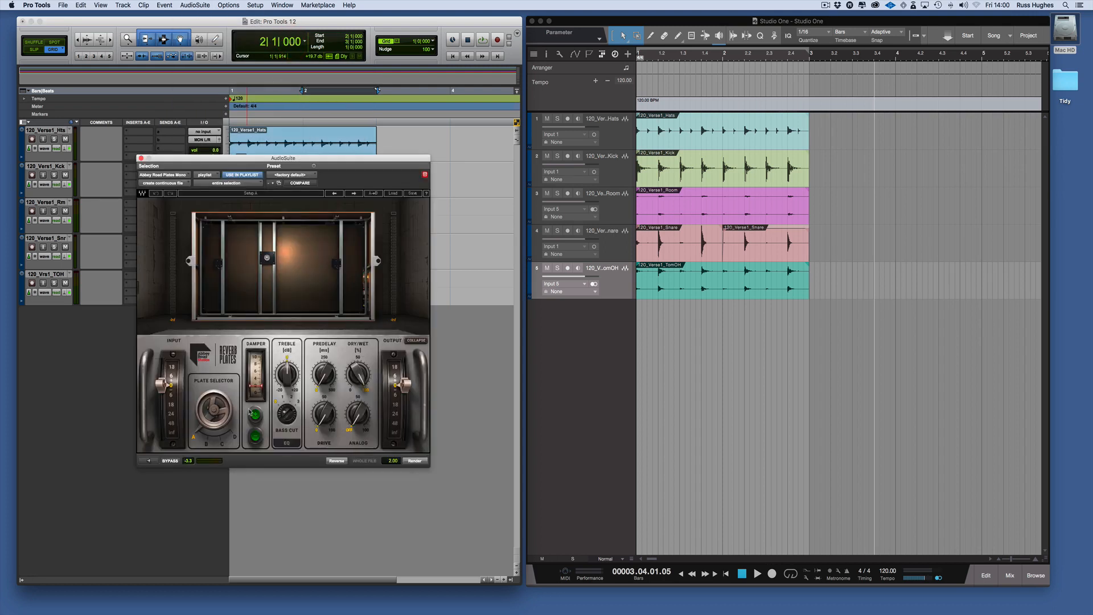
{"action": "mouse_move", "coordinate": [392, 199]}
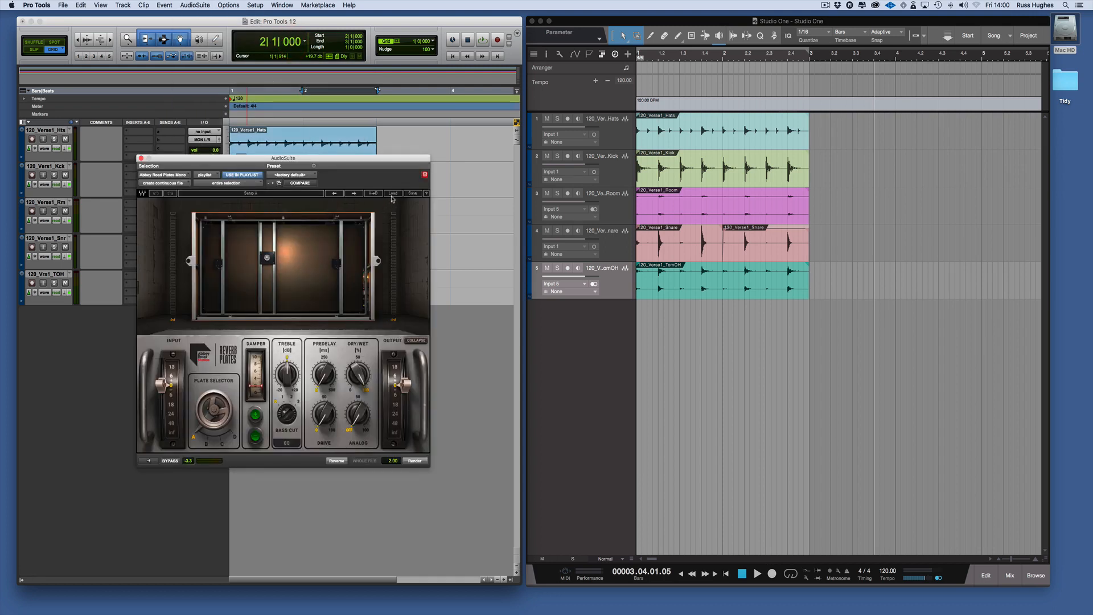
{"action": "left_click", "coordinate": [393, 193]}
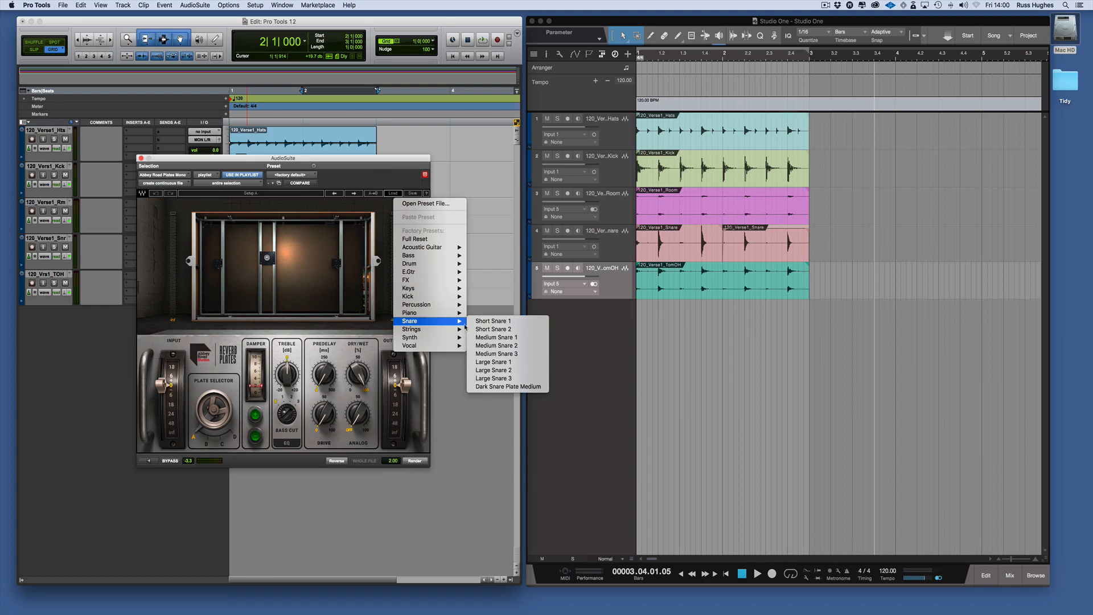
{"action": "left_click", "coordinate": [492, 321]}
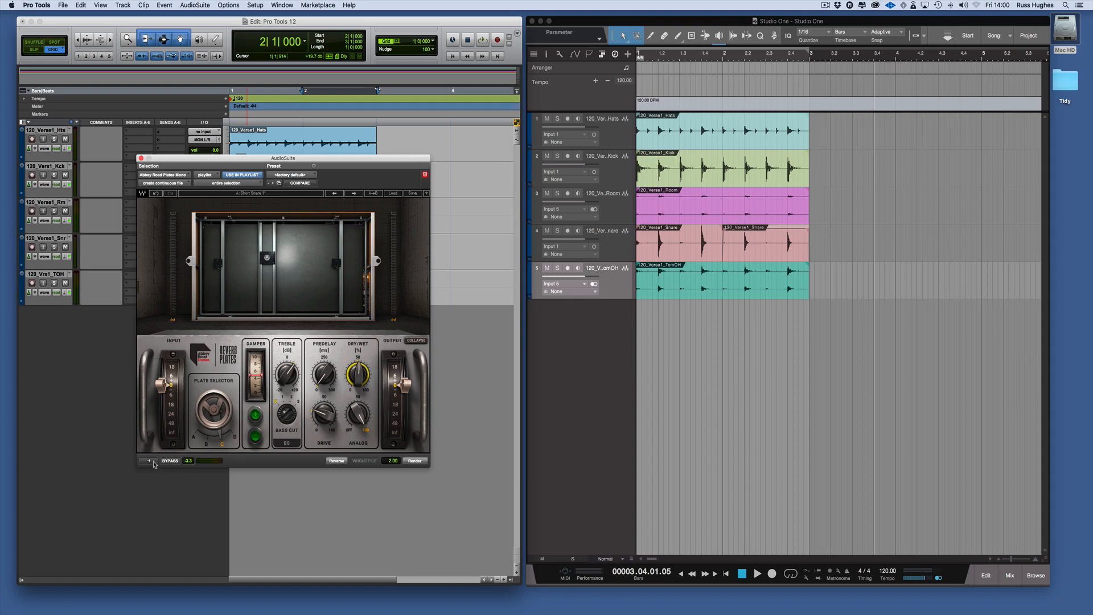
{"action": "left_click", "coordinate": [146, 461]}
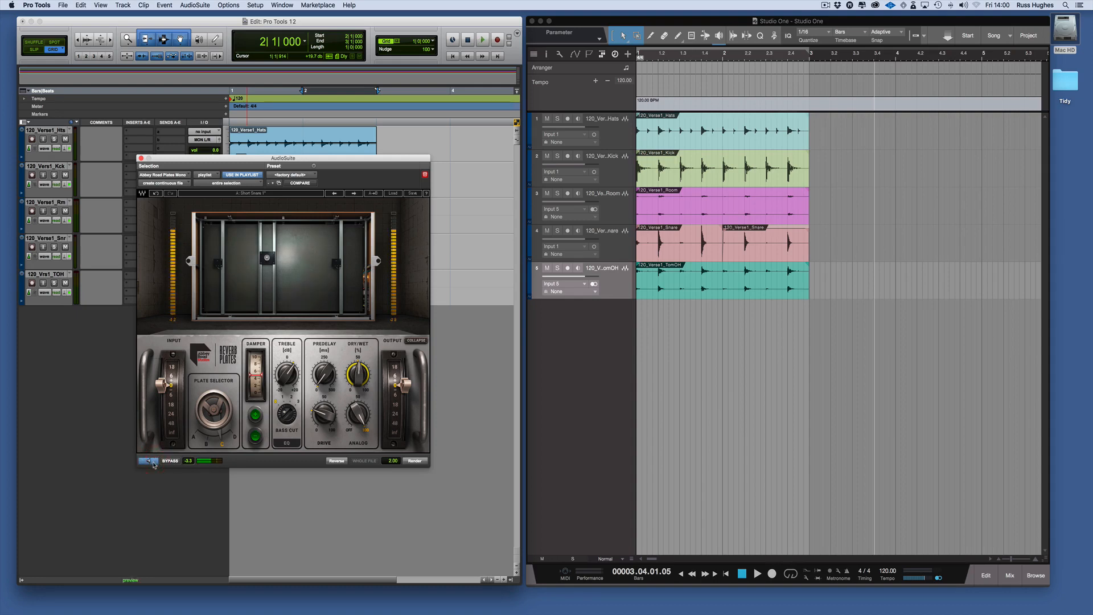
{"action": "left_click", "coordinate": [147, 460]}
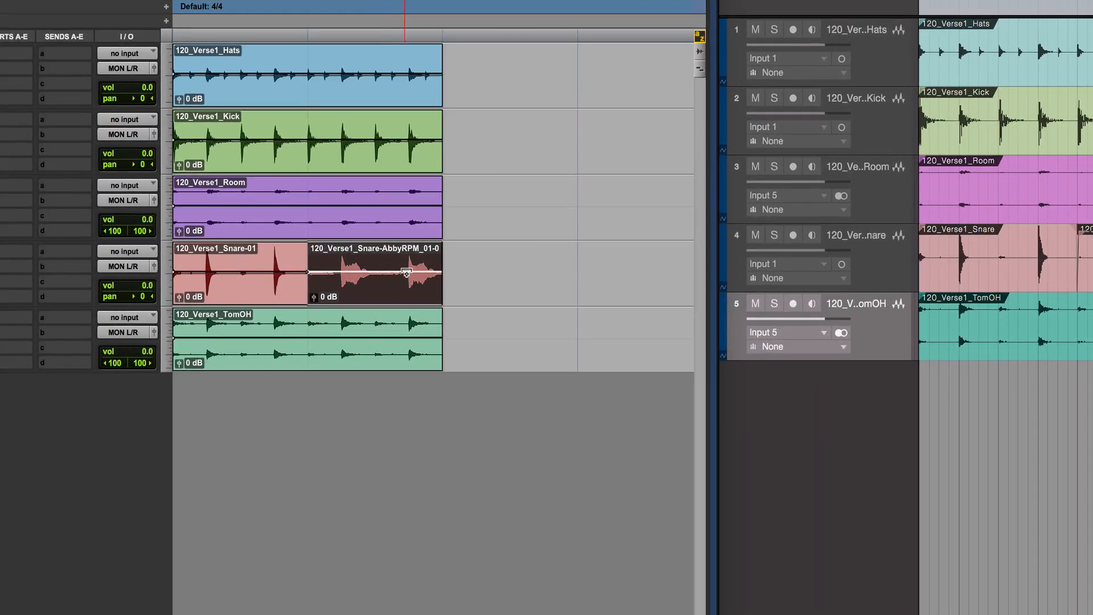
{"action": "mouse_move", "coordinate": [383, 263]}
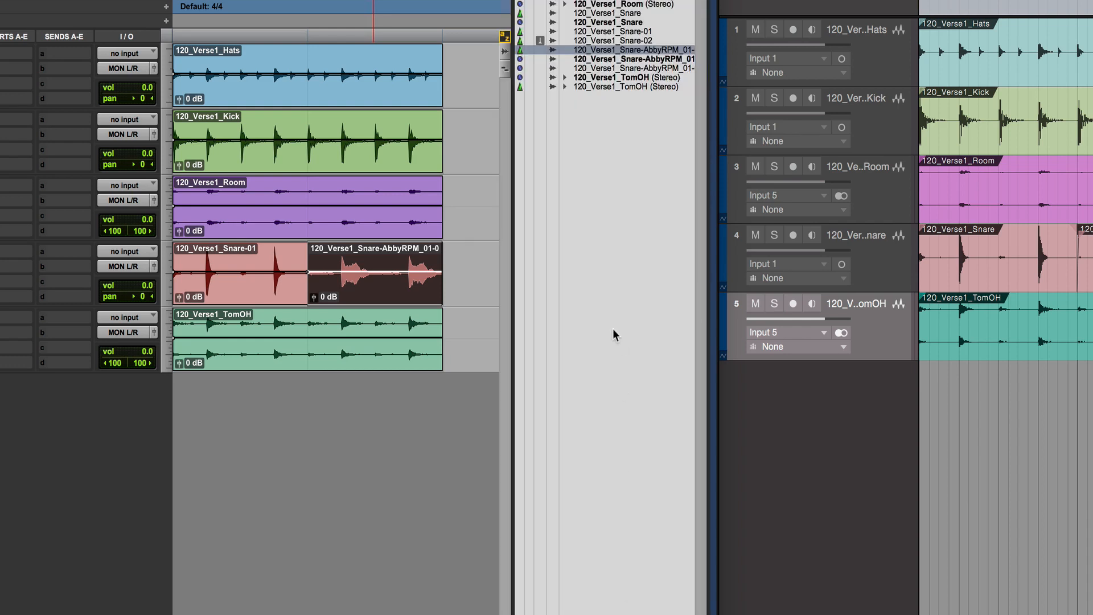
{"action": "mouse_move", "coordinate": [283, 286]}
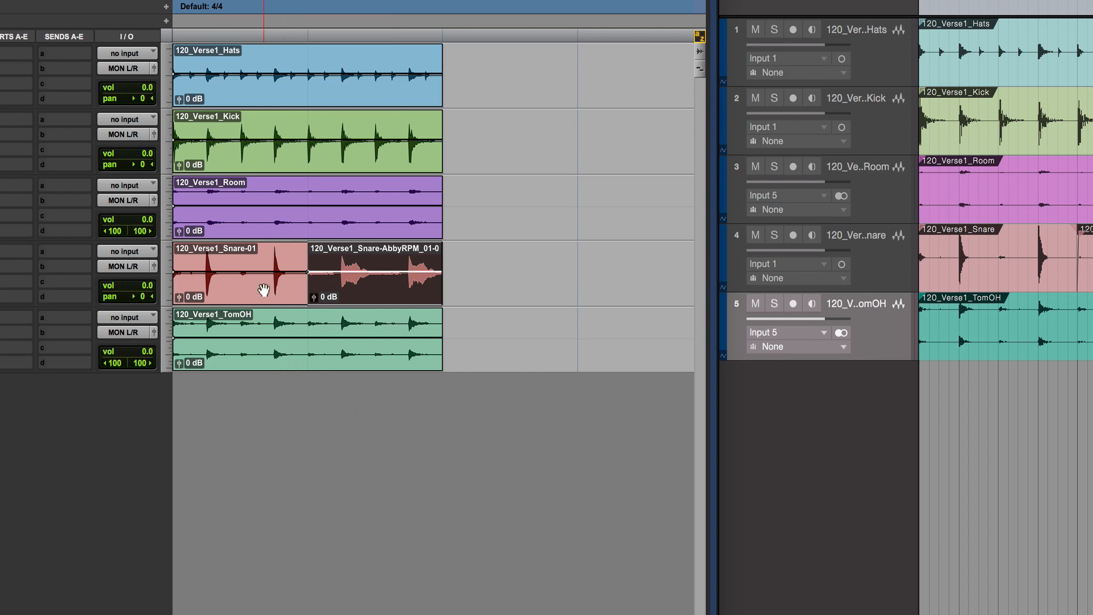
{"action": "mouse_move", "coordinate": [337, 290]}
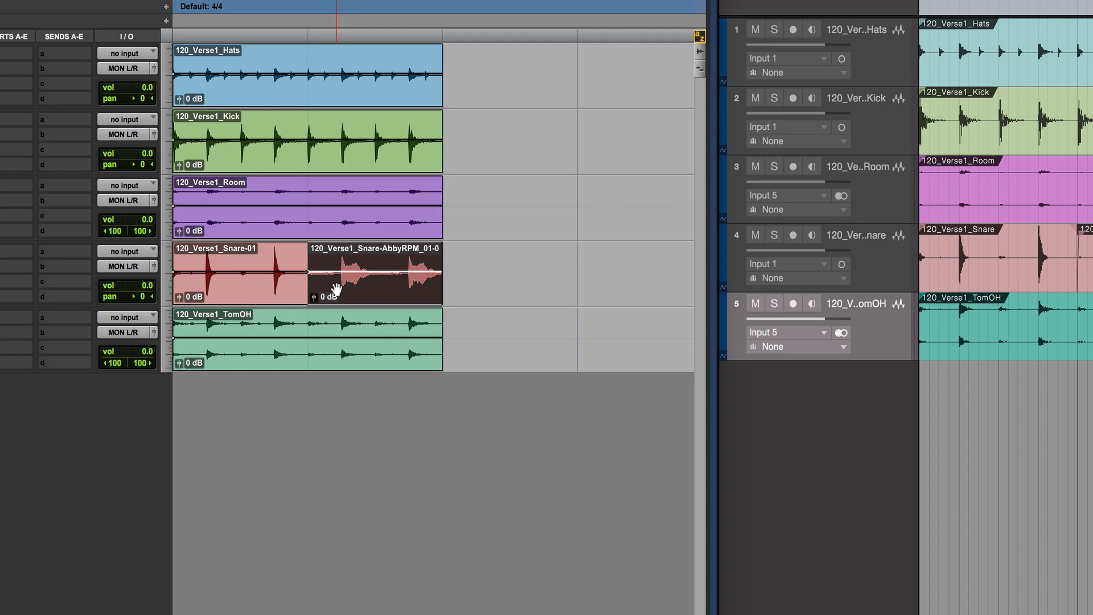
{"action": "mouse_move", "coordinate": [265, 285]}
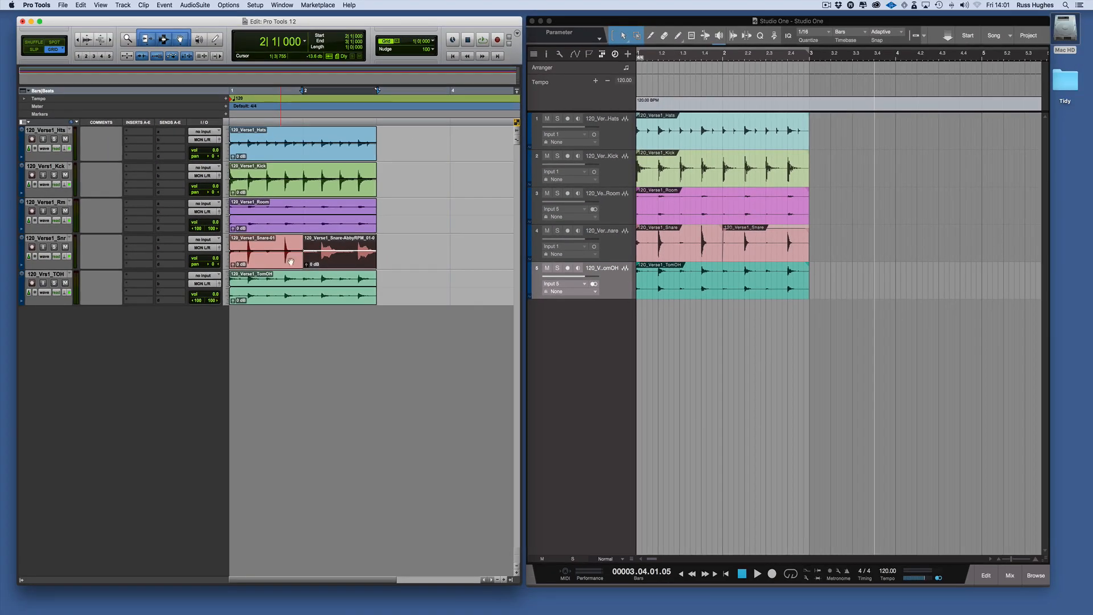
Step: Bring Studio One into focus with its five drum tracks
{"action": "left_click", "coordinate": [598, 340]}
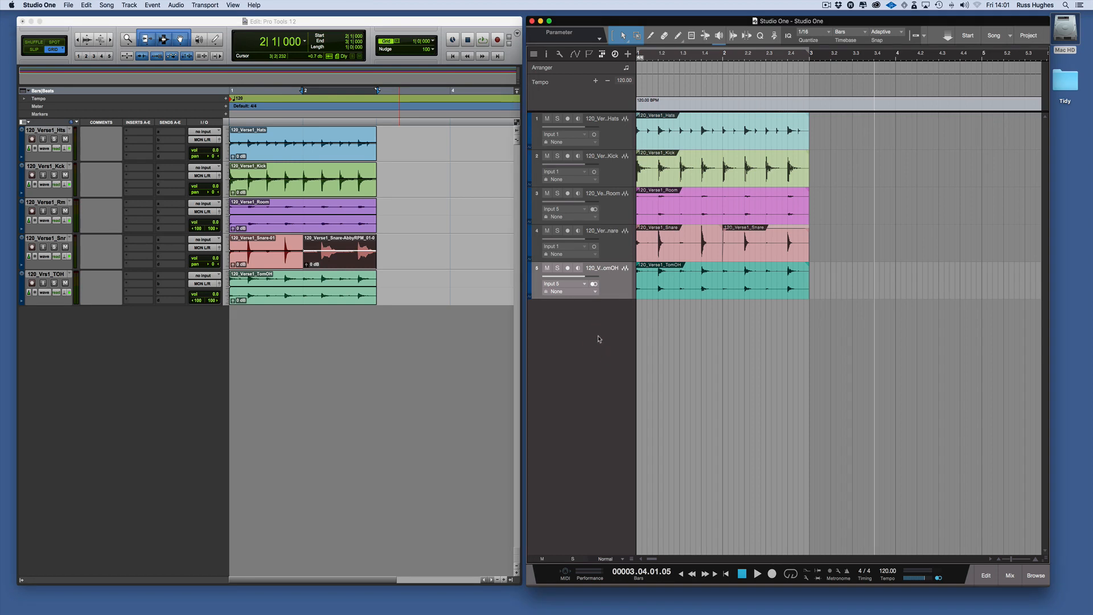
{"action": "mouse_move", "coordinate": [734, 278]}
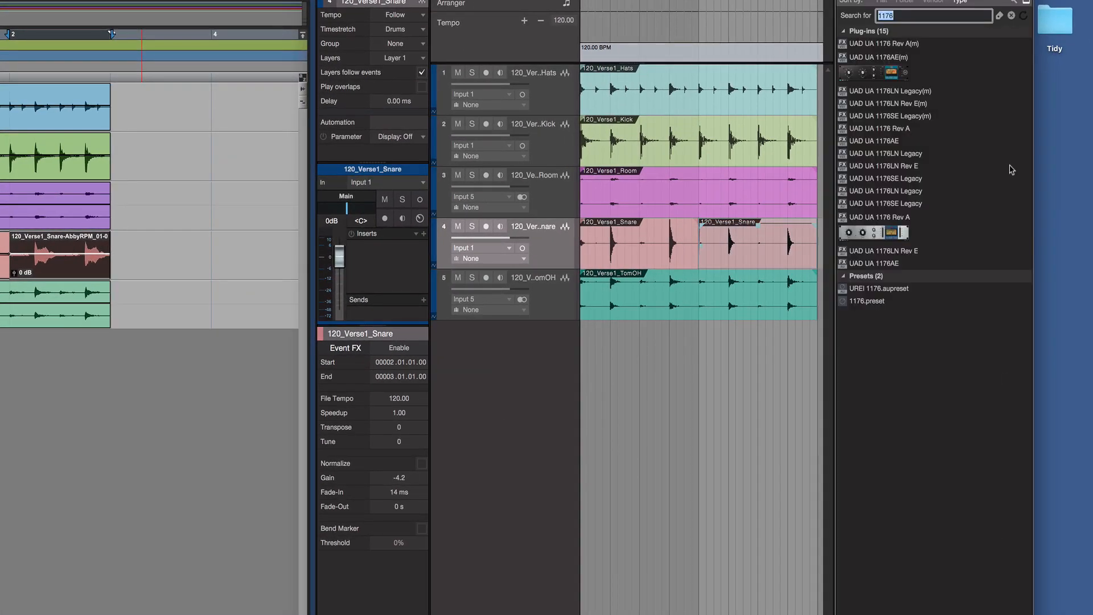
Step: Find 'plates' in the browser and add Abbey Road Plates Mono to the snare event
{"action": "type", "text": "plates"}
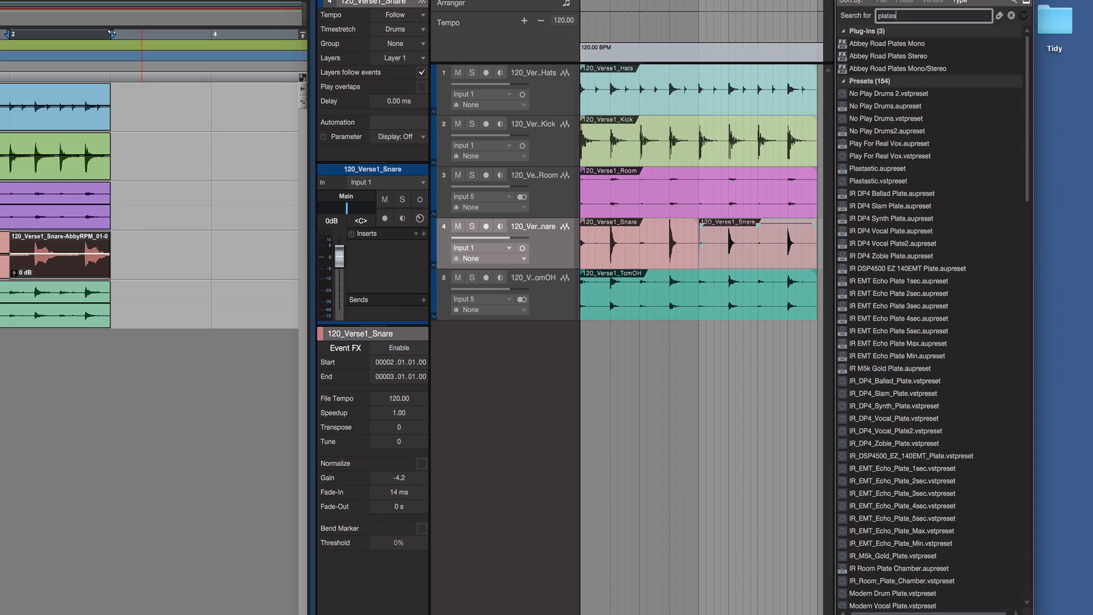
{"action": "left_click", "coordinate": [840, 81]}
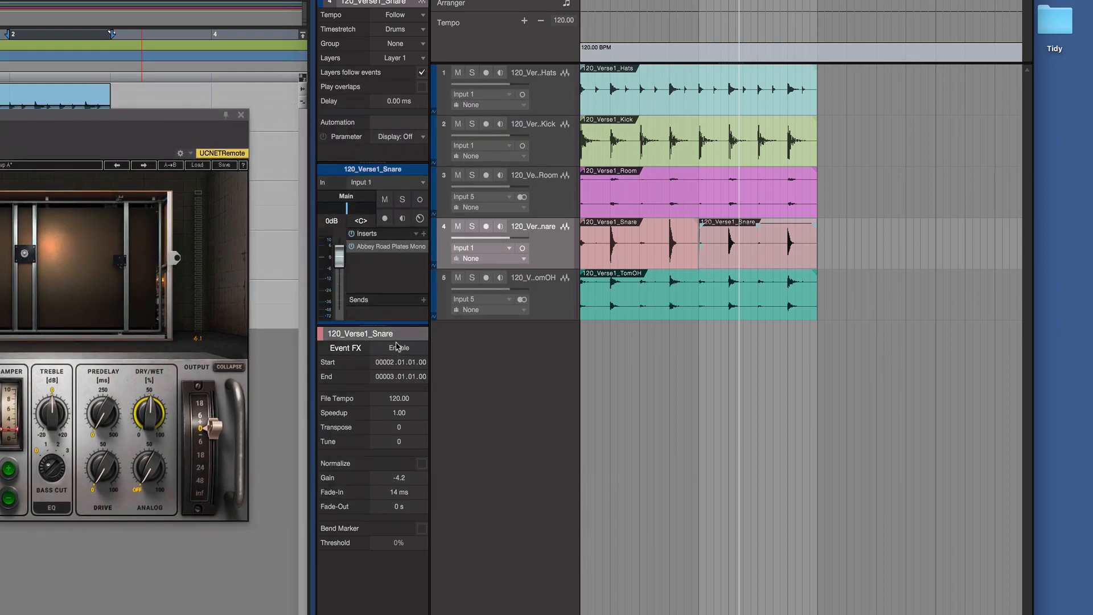
{"action": "mouse_move", "coordinate": [375, 252]}
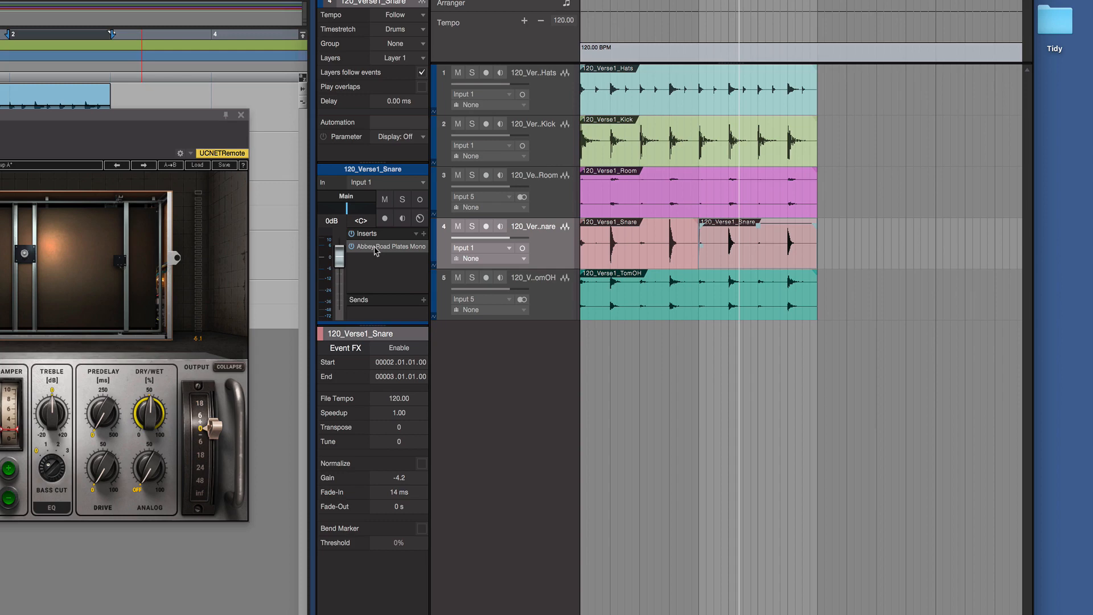
{"action": "mouse_move", "coordinate": [403, 352]}
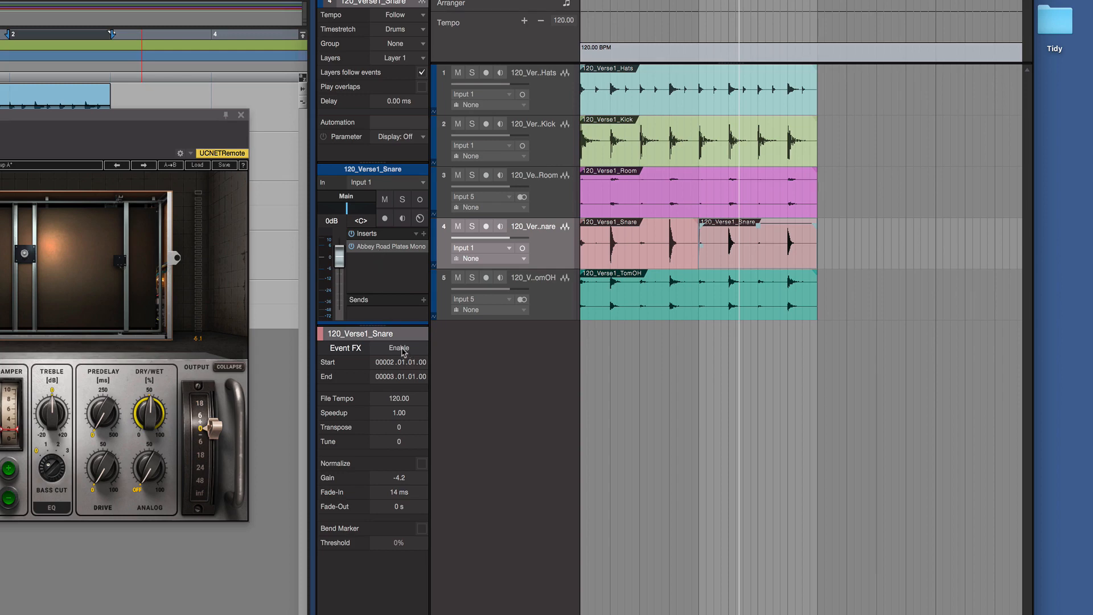
Step: Enable Event FX with a 1.800 sec tail and render the plate reverb into the snare event
{"action": "left_click", "coordinate": [400, 349]}
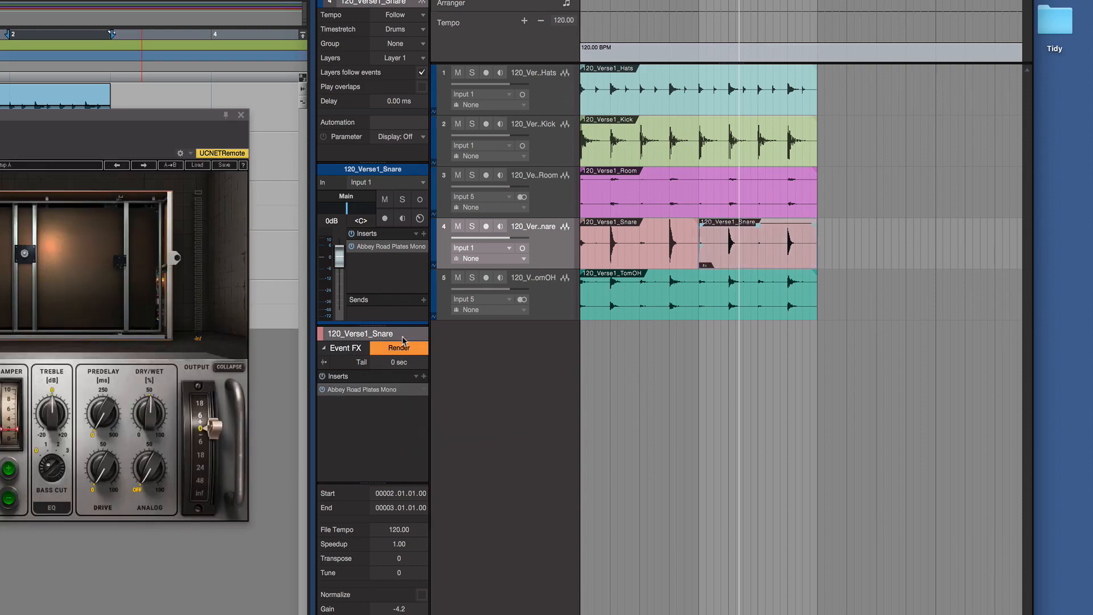
{"action": "left_click", "coordinate": [423, 234]}
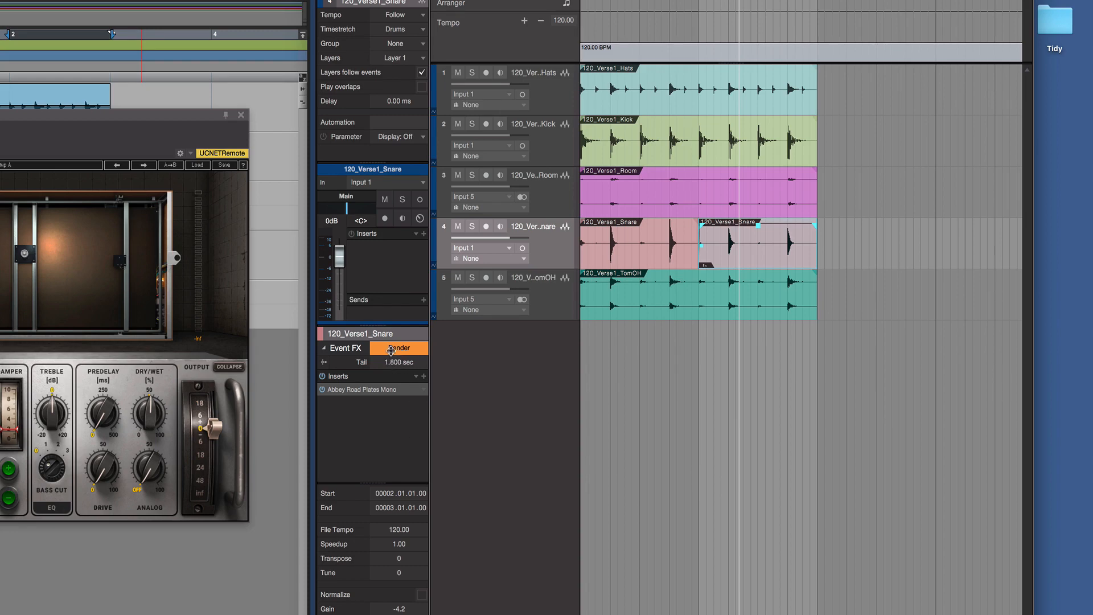
{"action": "mouse_move", "coordinate": [429, 353]}
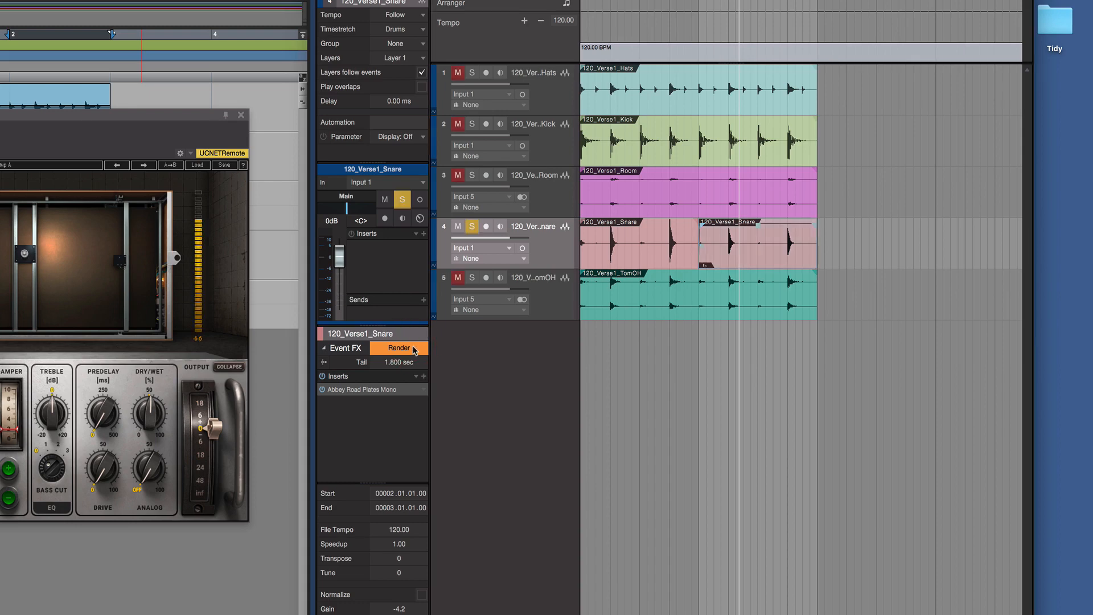
{"action": "left_click", "coordinate": [399, 348]}
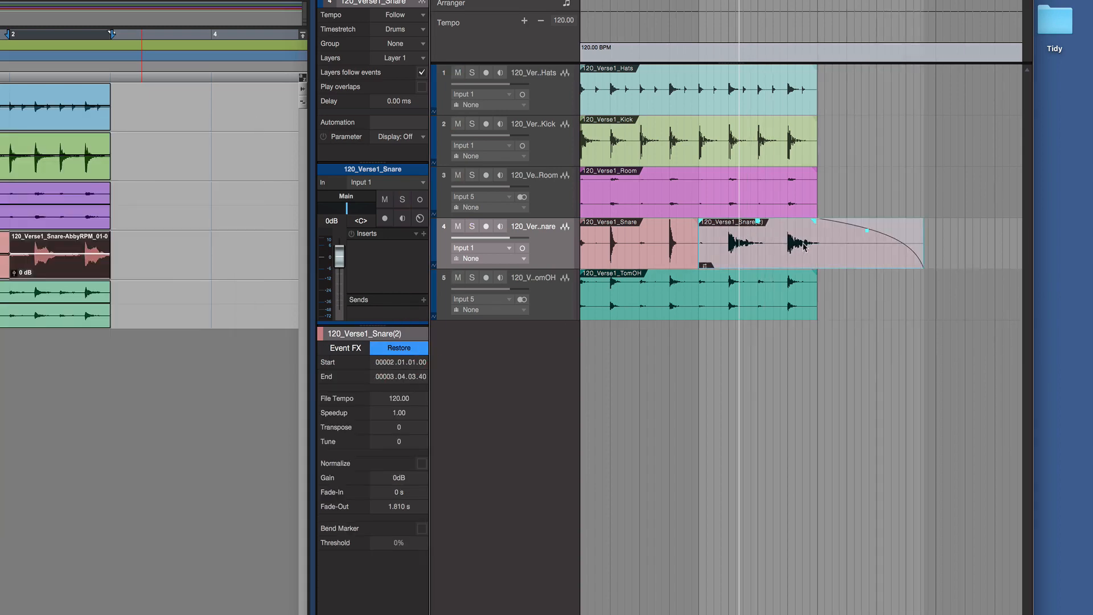
{"action": "mouse_move", "coordinate": [730, 254]}
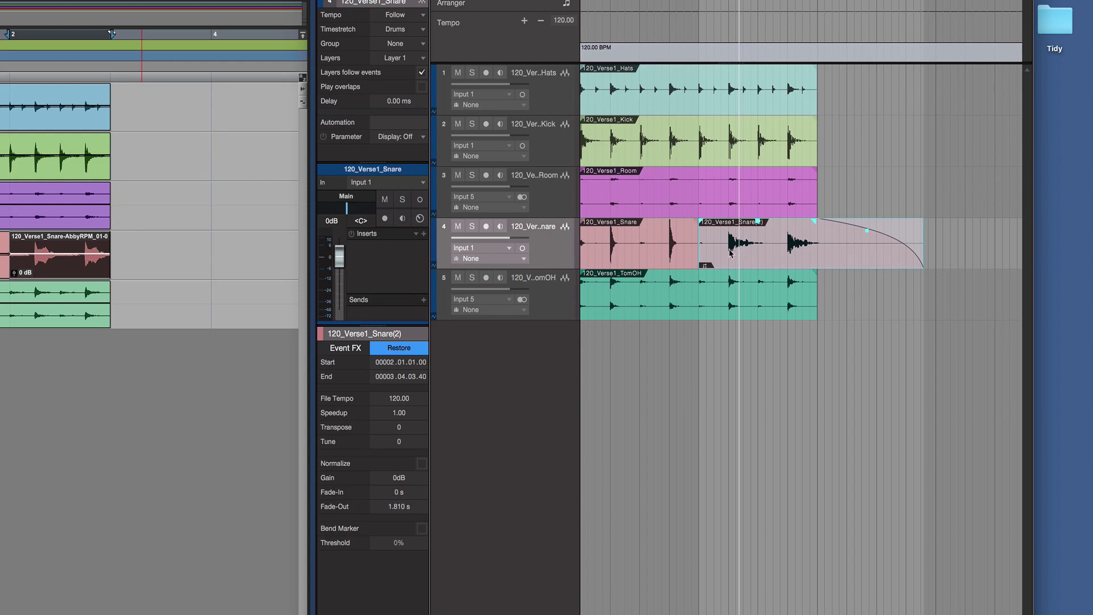
{"action": "mouse_move", "coordinate": [784, 266]}
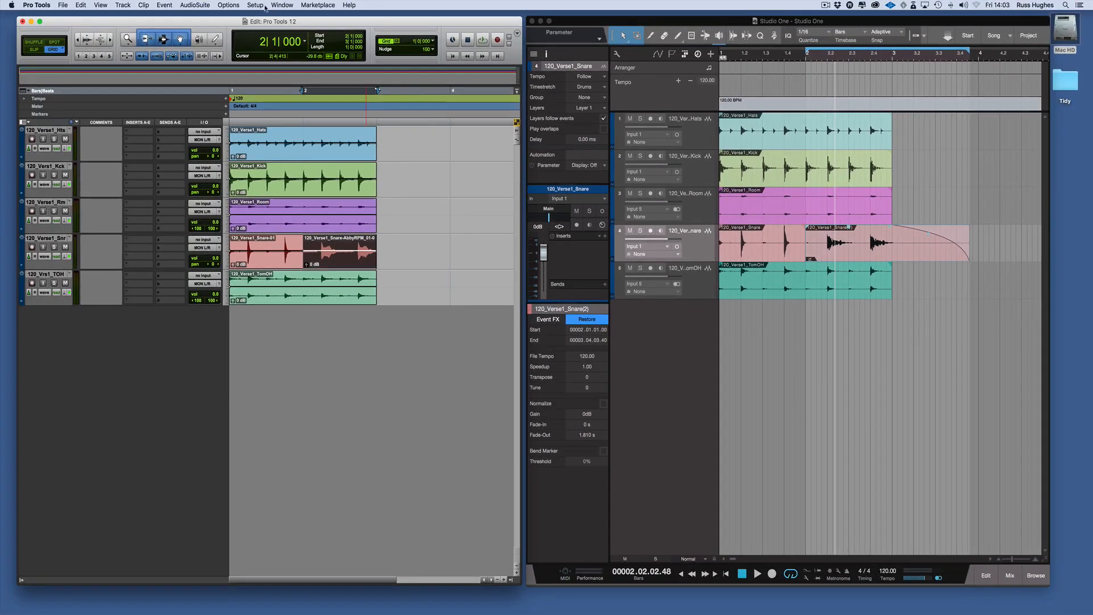
Step: Confirm Preferences > Processing keeps the 3-second AudioSuite default handle, then OK
{"action": "left_click", "coordinate": [255, 5]}
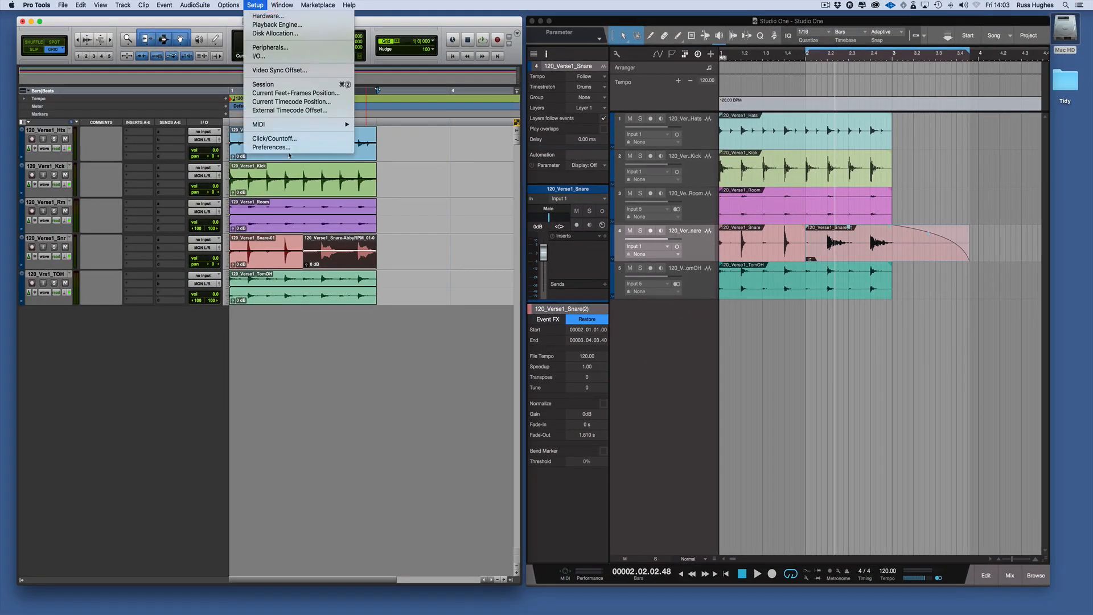
{"action": "left_click", "coordinate": [271, 147]}
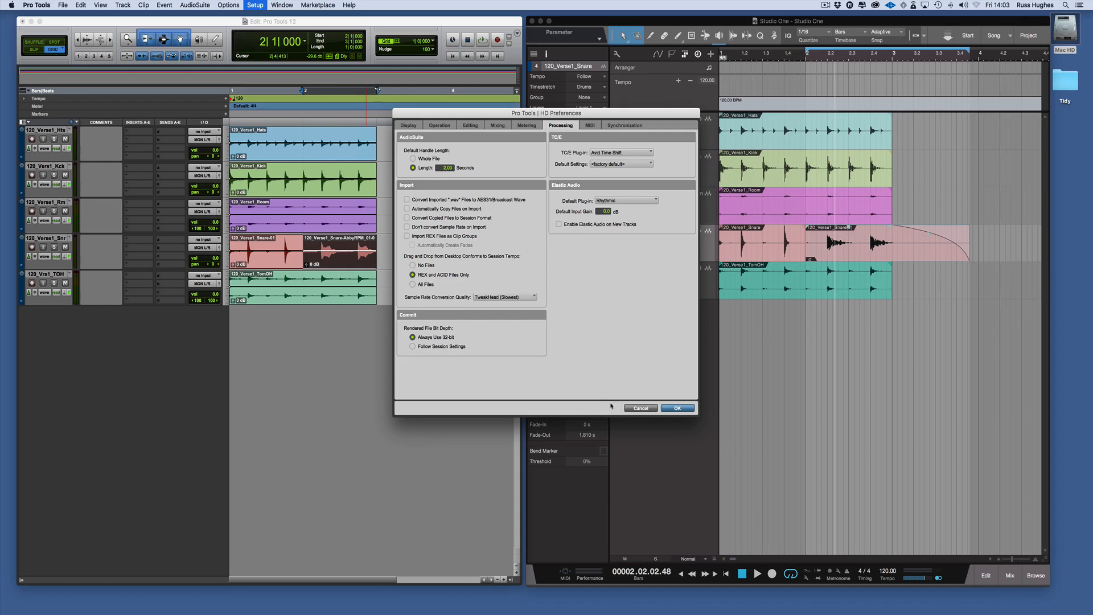
{"action": "left_click", "coordinate": [677, 408]}
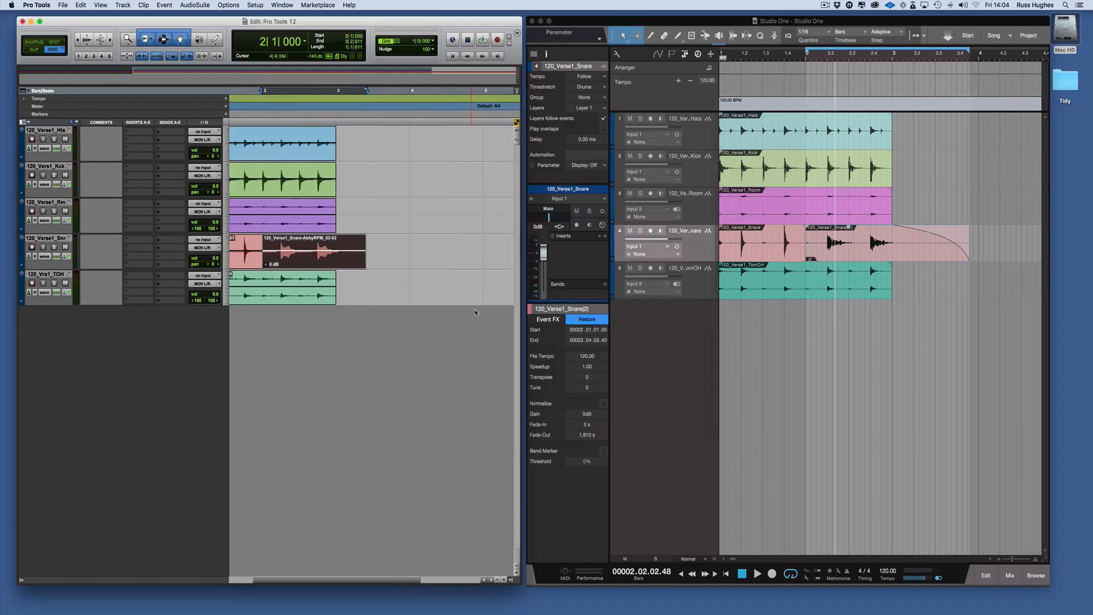
{"action": "mouse_move", "coordinate": [679, 341]}
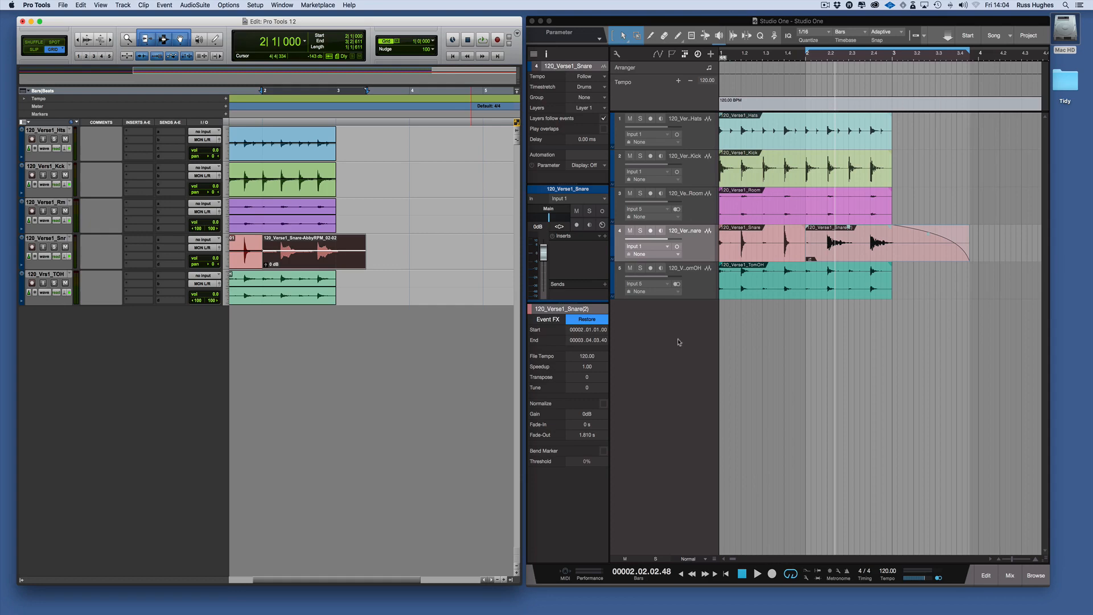
Step: Restore the snare event's Event FX and re-render the plate reverb with its tail
{"action": "left_click", "coordinate": [586, 319]}
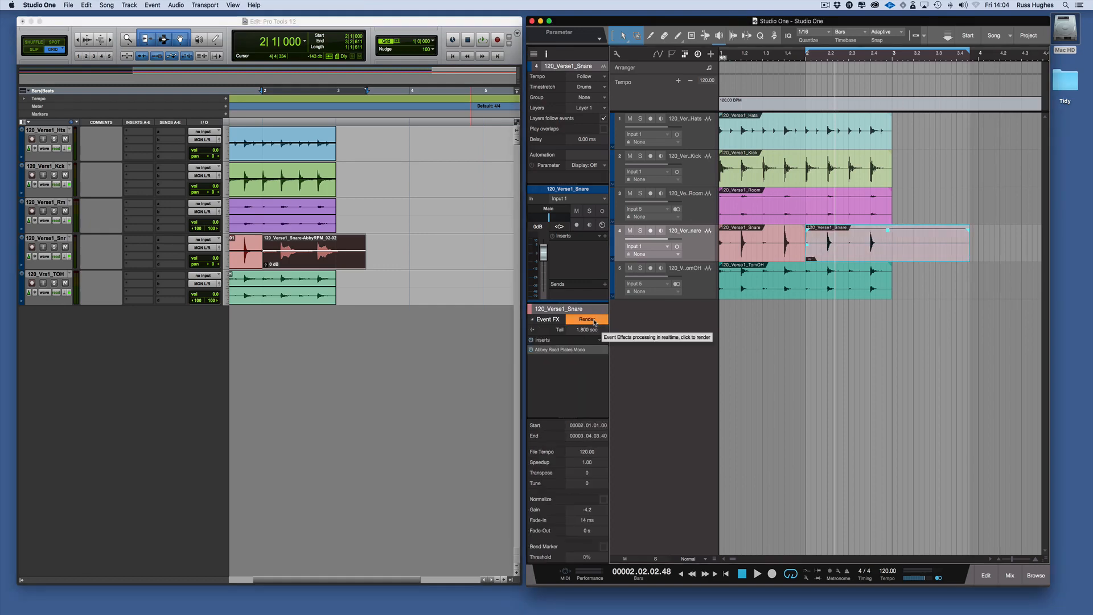
{"action": "left_click", "coordinate": [588, 319]}
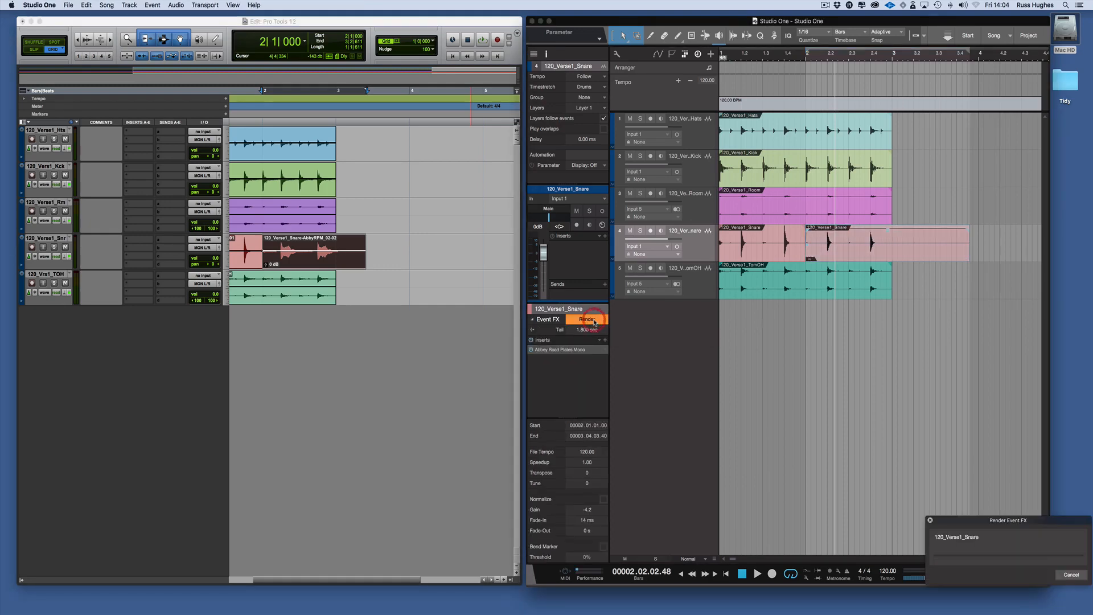
{"action": "left_click", "coordinate": [587, 319]}
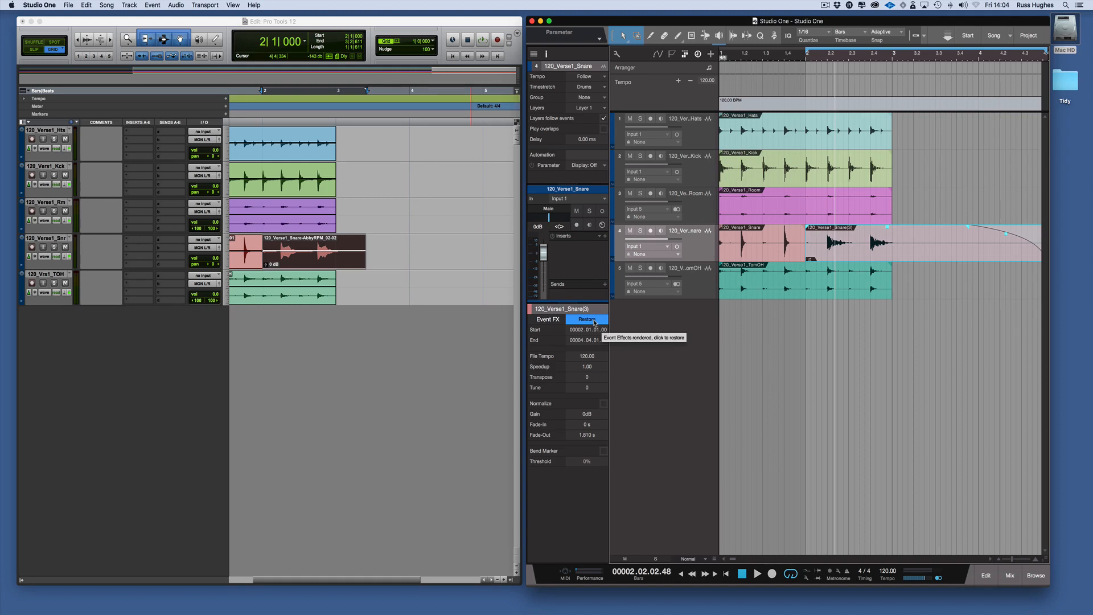
{"action": "left_click", "coordinate": [586, 319]}
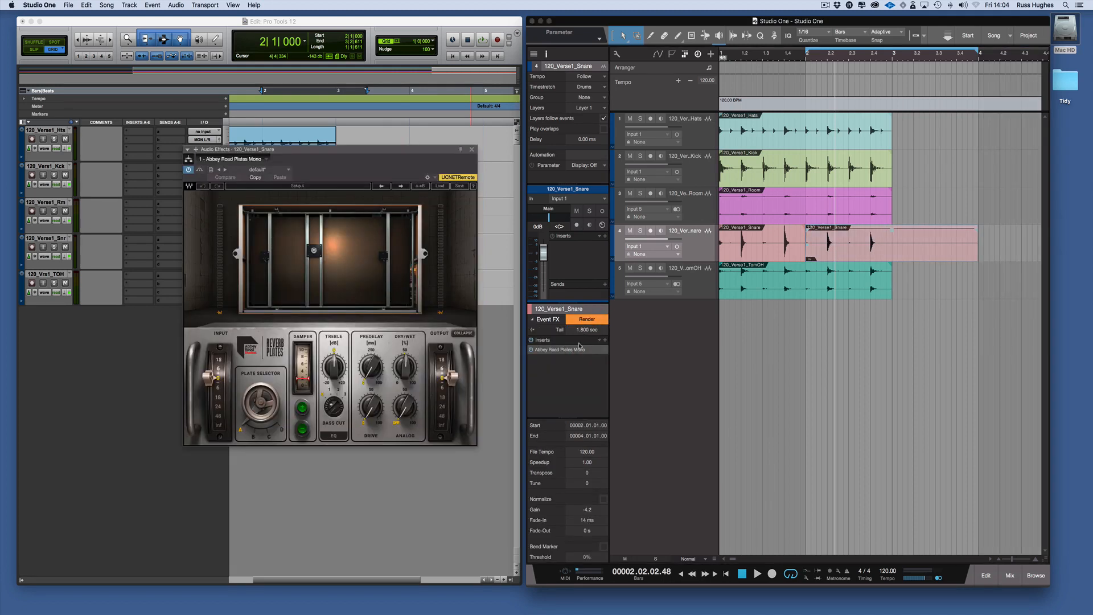
{"action": "left_click", "coordinate": [586, 318]}
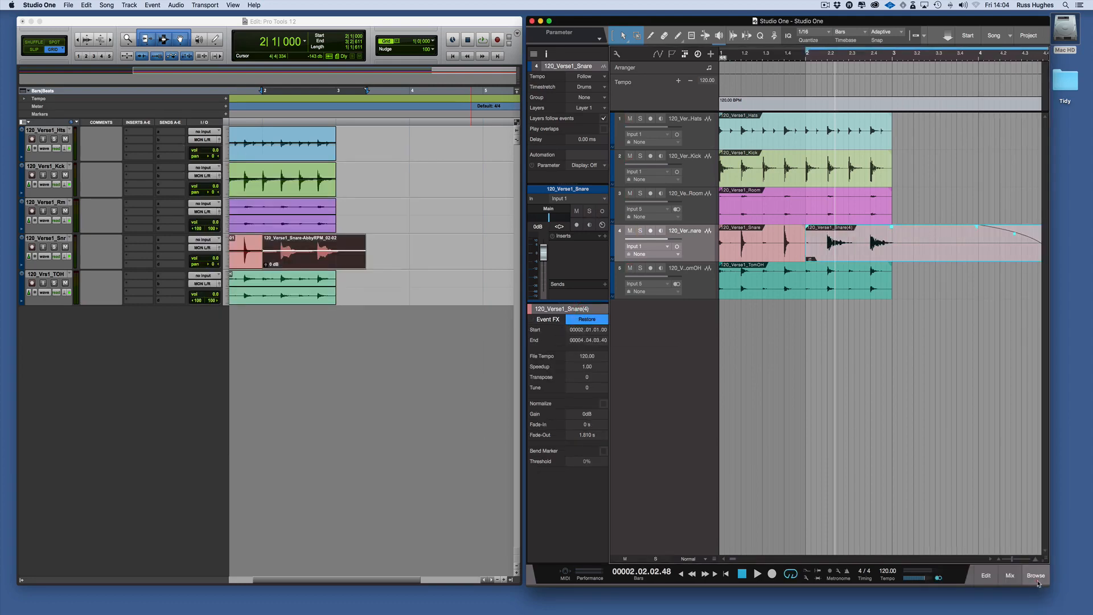
{"action": "left_click", "coordinate": [1035, 575]}
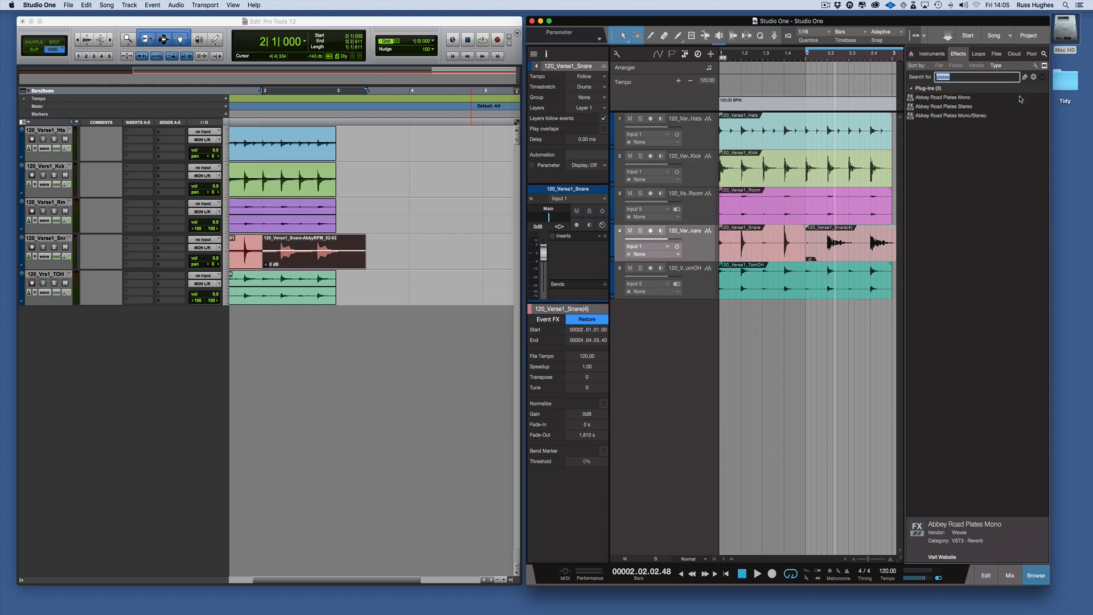
{"action": "left_click", "coordinate": [1014, 53]}
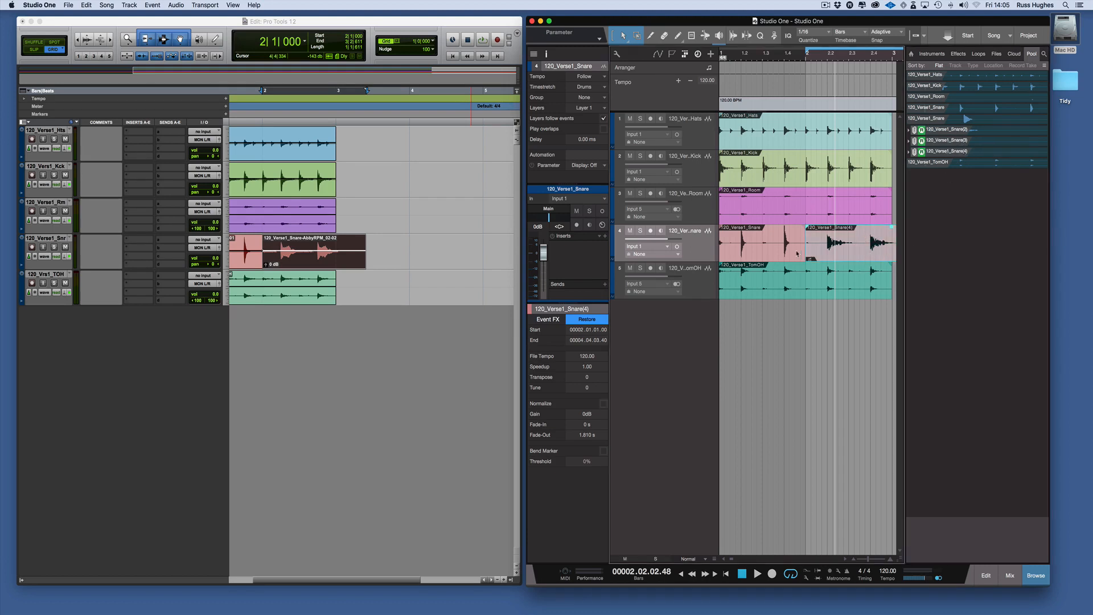
{"action": "left_click", "coordinate": [739, 244]}
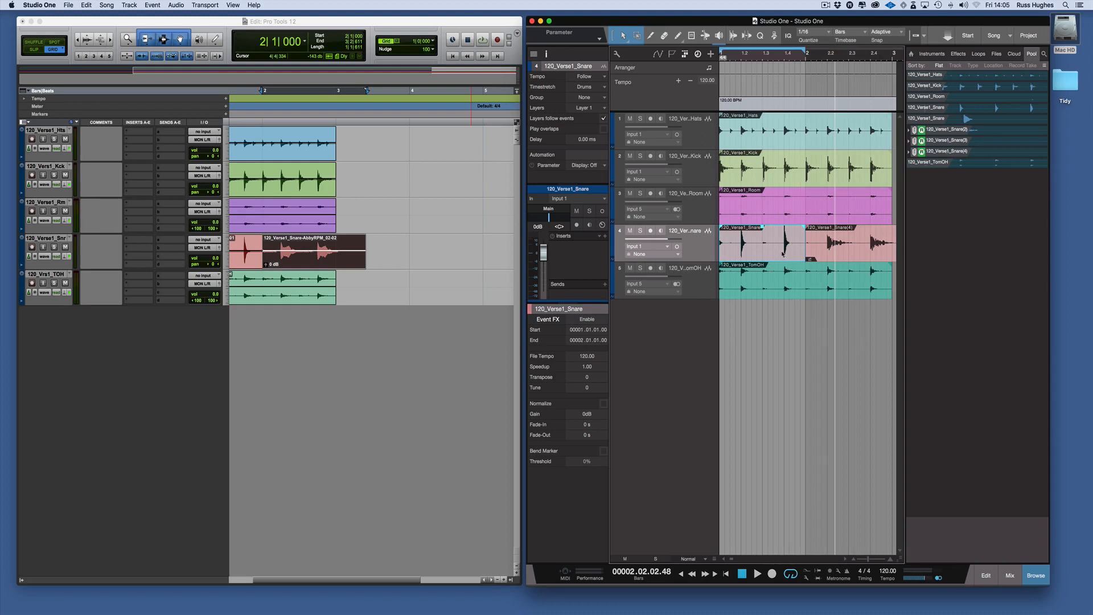
{"action": "right_click", "coordinate": [781, 254]}
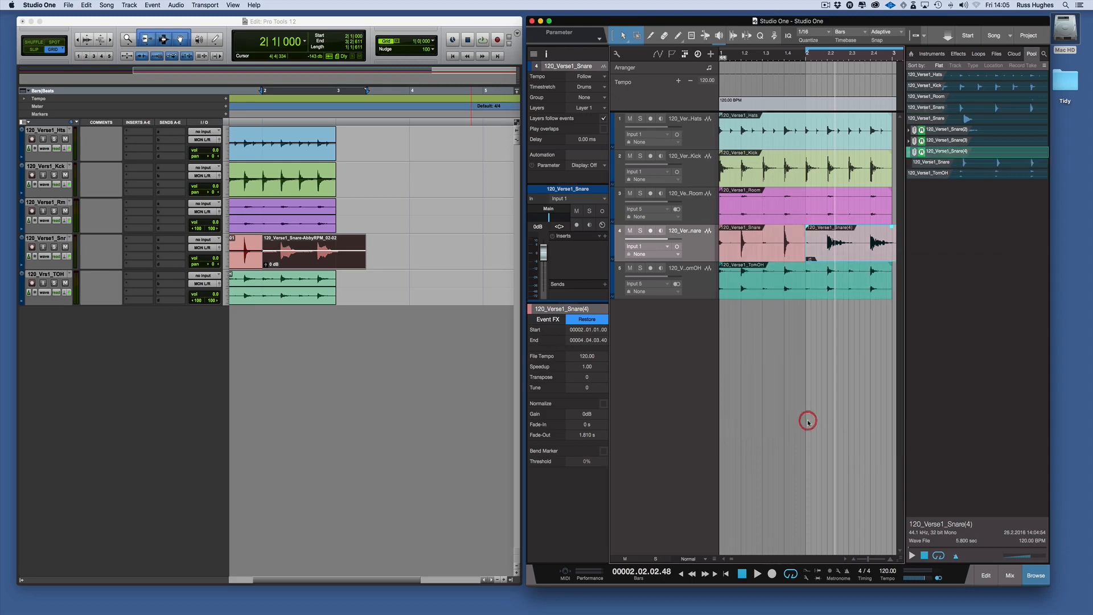
{"action": "mouse_move", "coordinate": [876, 316]}
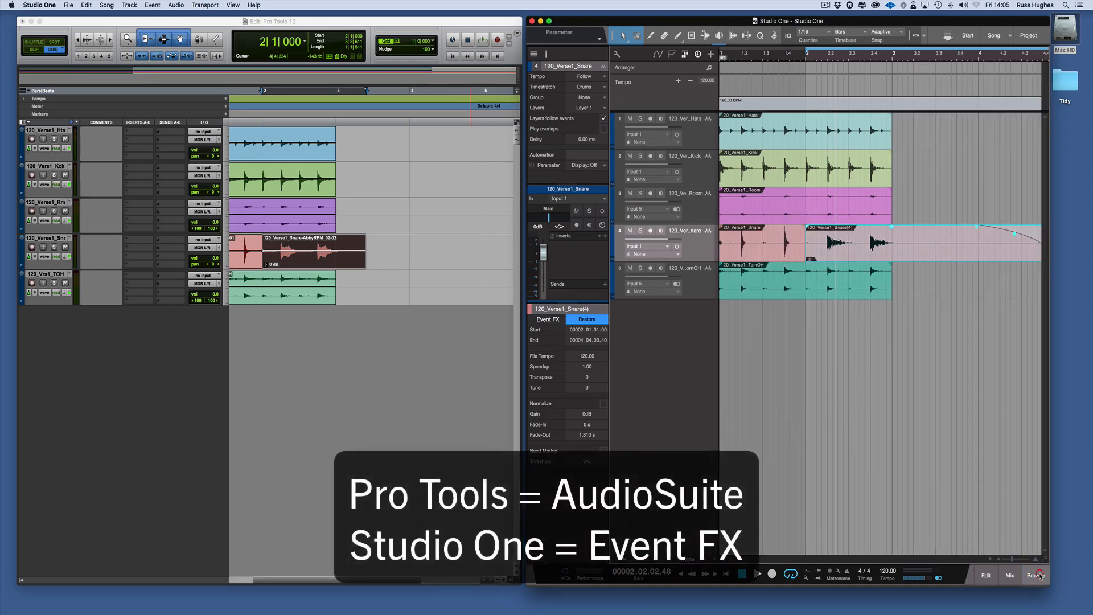
{"action": "mouse_move", "coordinate": [738, 429]}
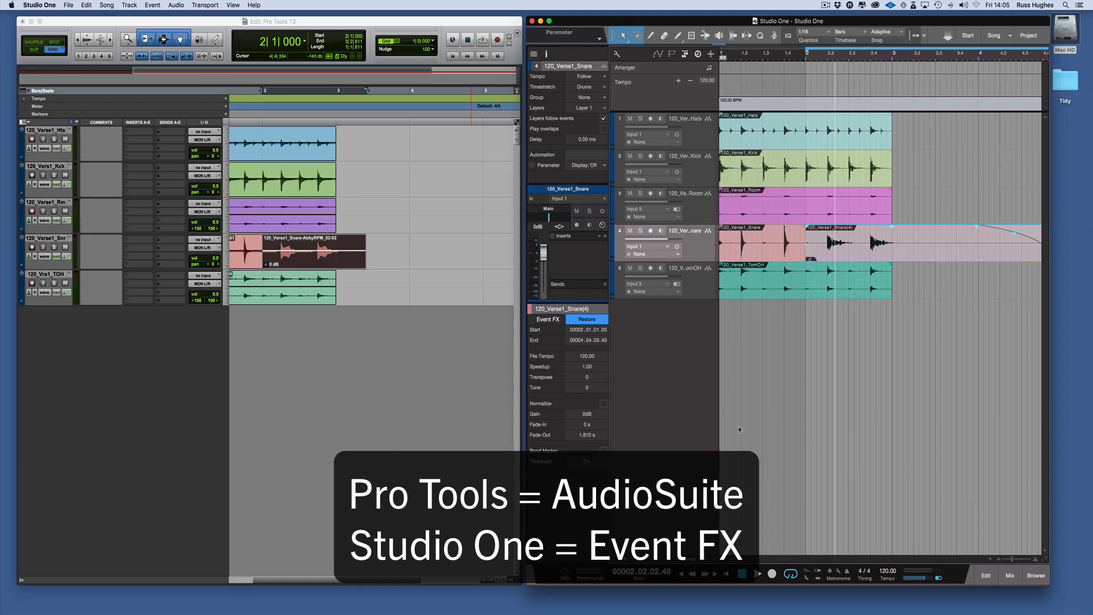